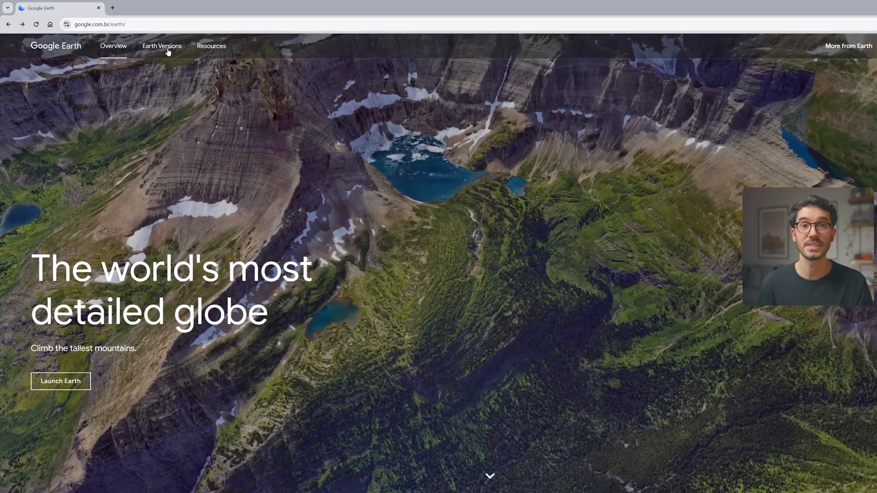
- Browse Google Earth versions and launch the desktop app to view a dense city
left_click(162, 46)
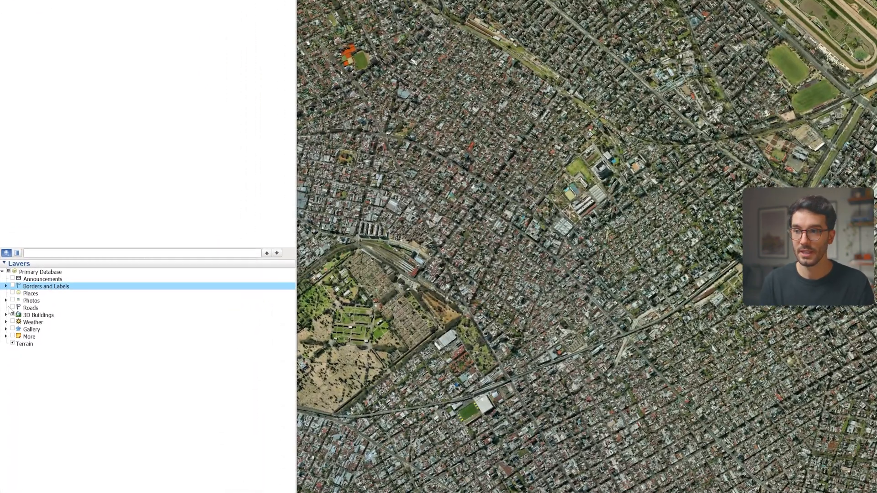
- Turn on 3D buildings and frame a tilted view along the elevated rail corridor
left_click(5, 315)
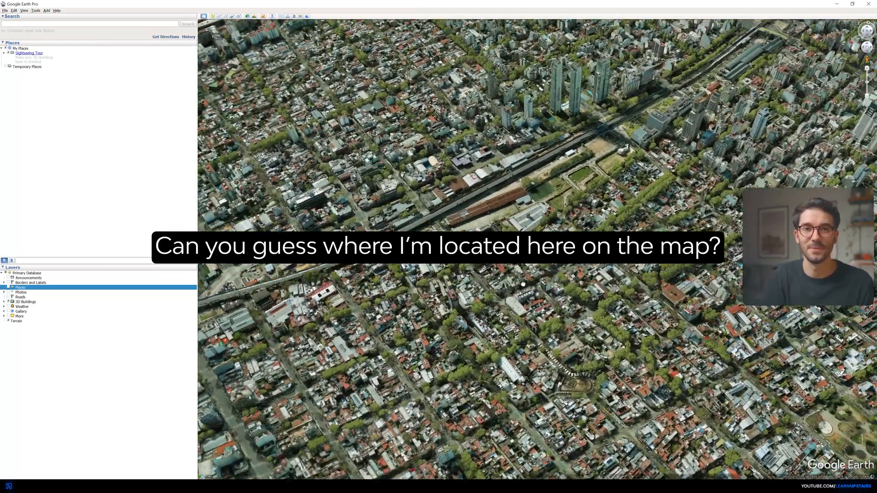
left_click(5, 10)
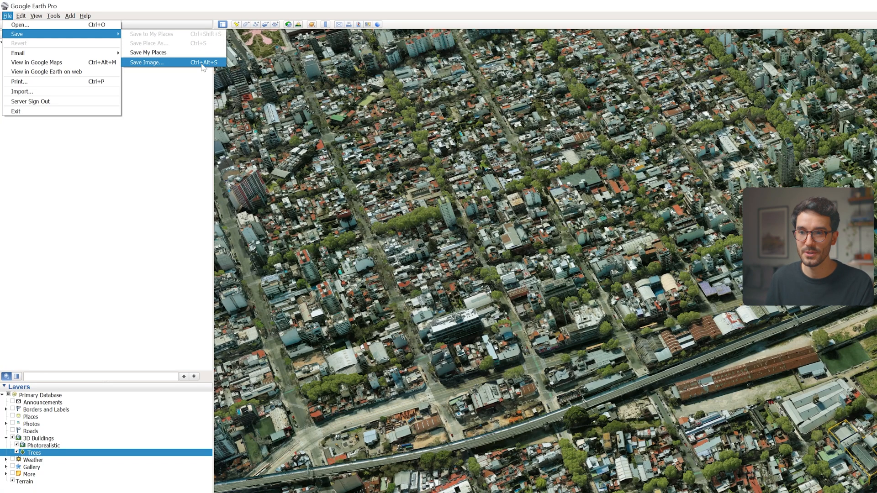
- Save the tilted view as a 3840x2160 image, closing the map options first
left_click(146, 62)
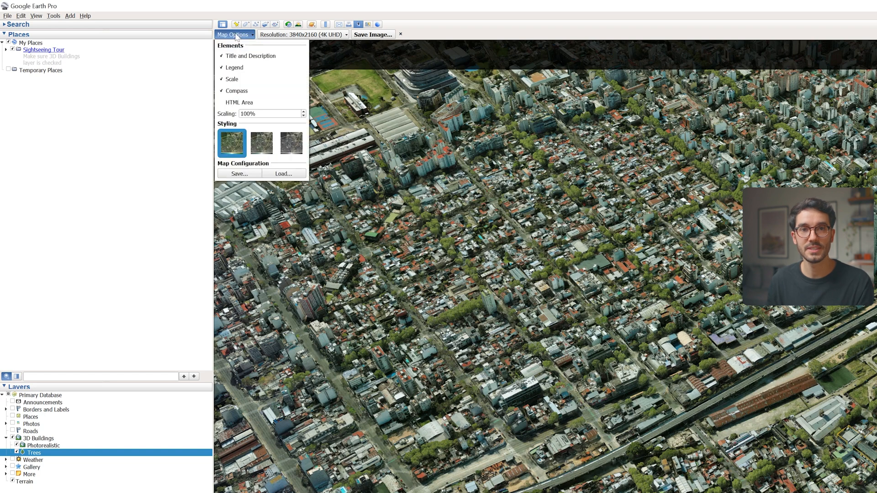
left_click(232, 34)
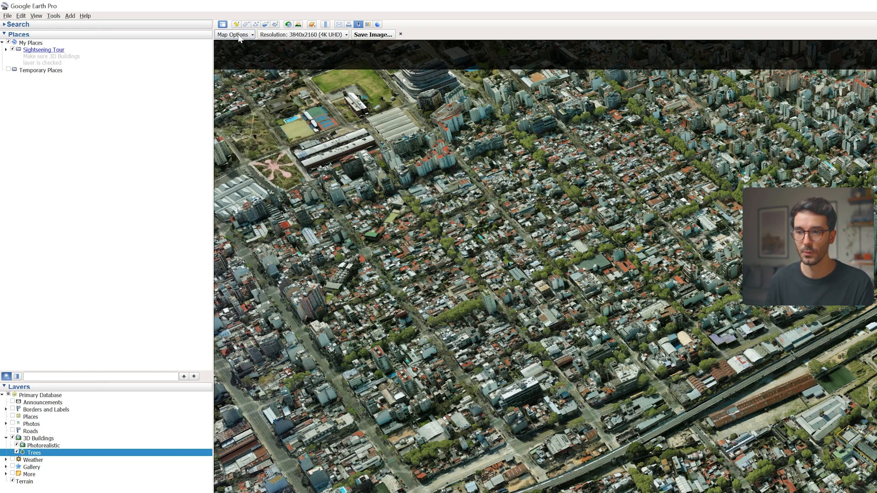
left_click(304, 35)
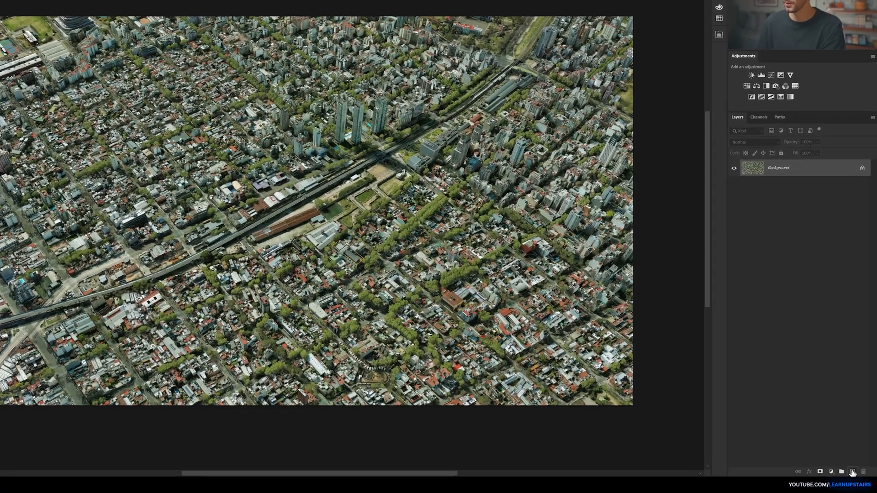
- Fill the new layer with white and lower its opacity to about 50%
key("alt+backspace")
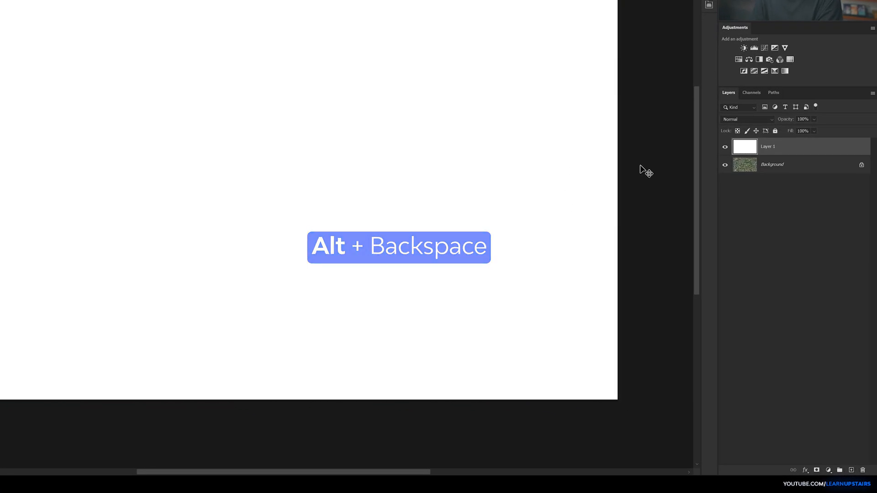
left_click_drag(828, 205, 810, 207)
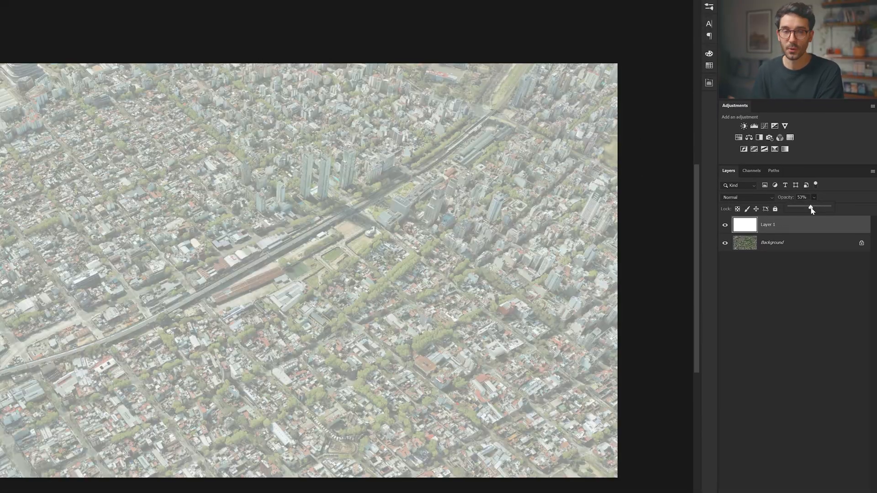
left_click_drag(811, 209, 808, 209)
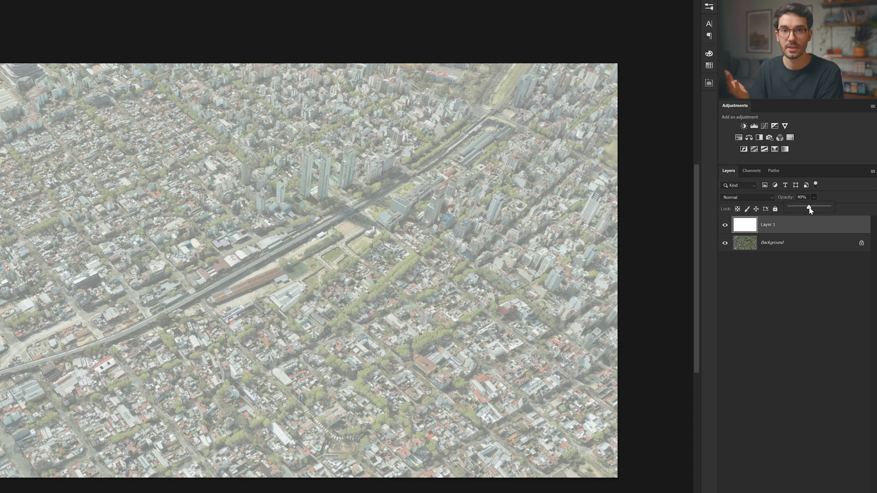
left_click_drag(807, 209, 810, 209)
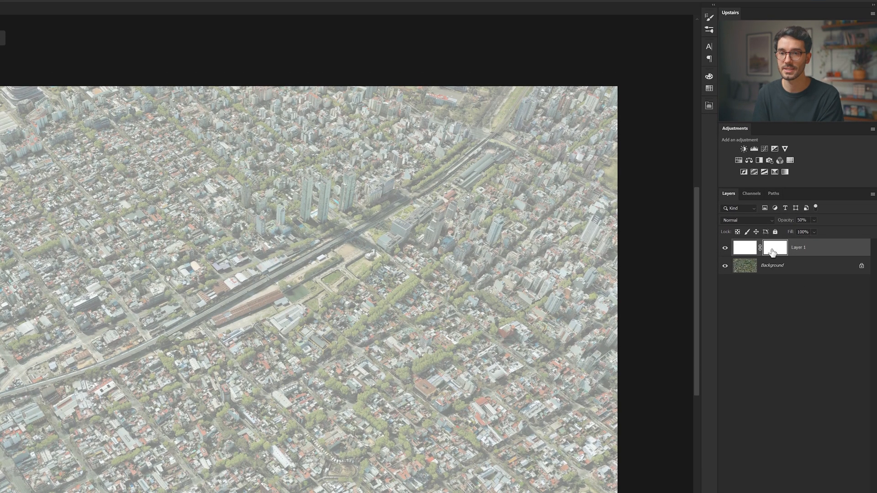
mouse_move(782, 250)
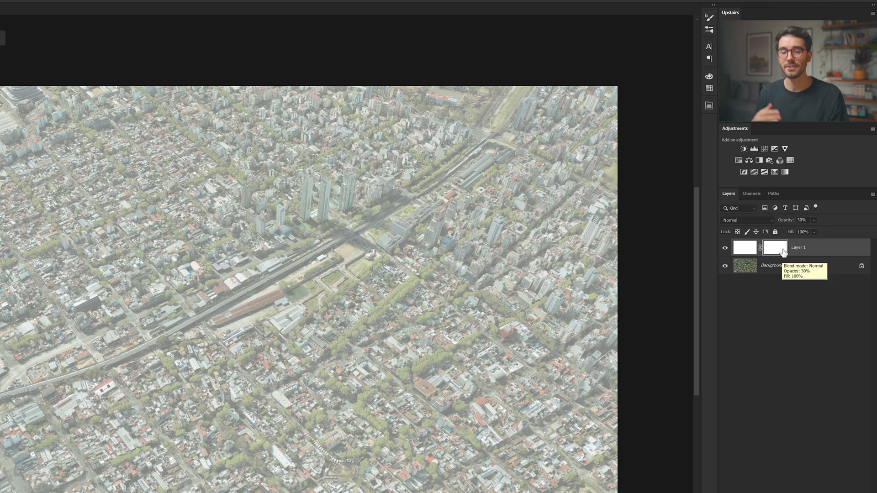
mouse_move(373, 272)
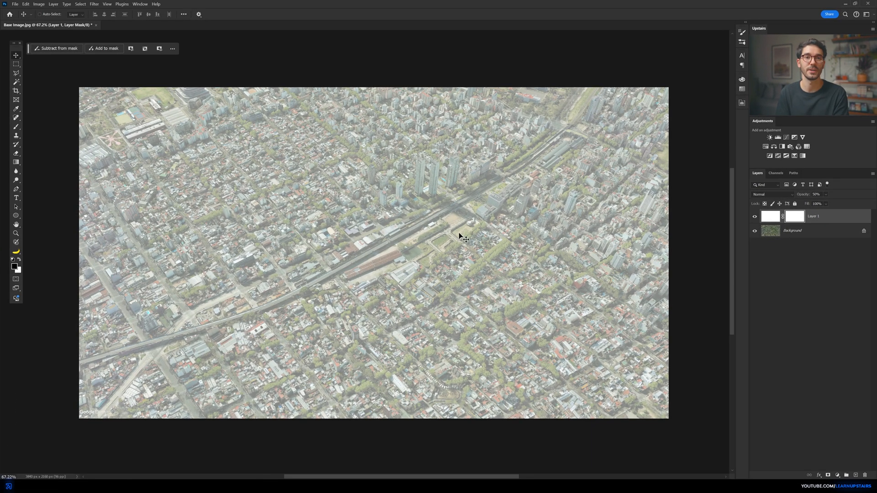
- Outline the parcels and treed strip beside the rail line with the Polygonal Lasso
key("b")
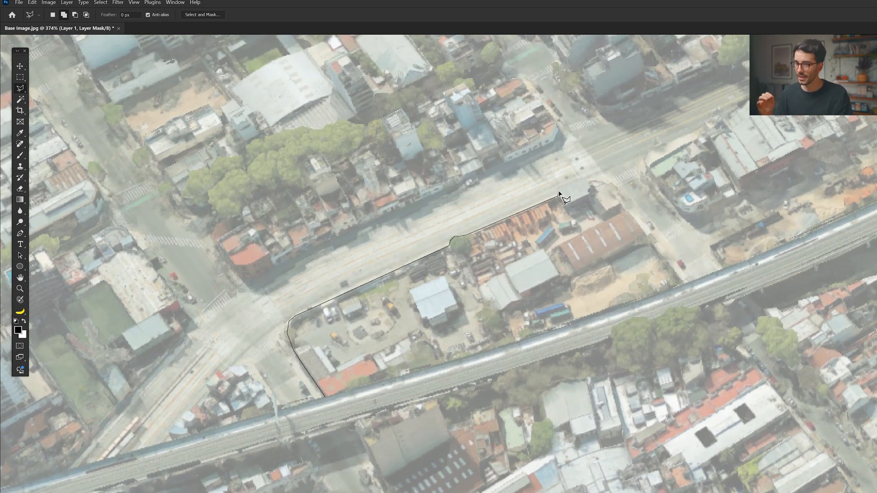
left_click(604, 184)
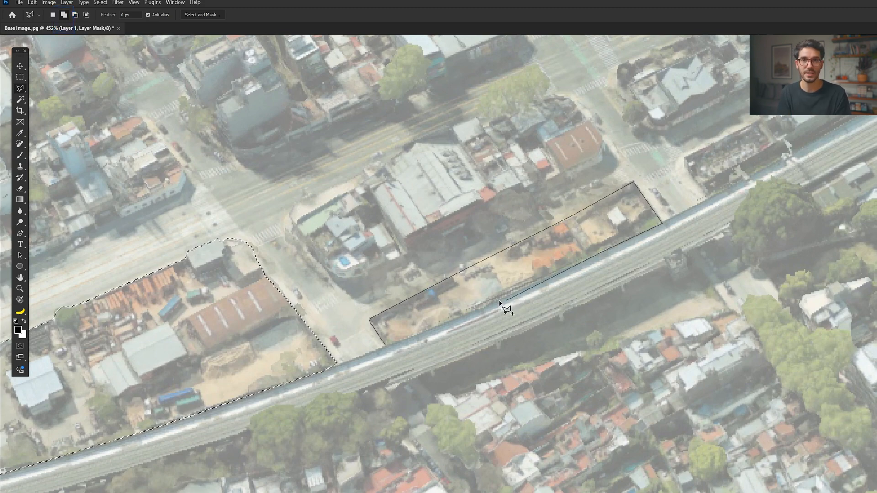
left_click_drag(504, 310, 526, 309)
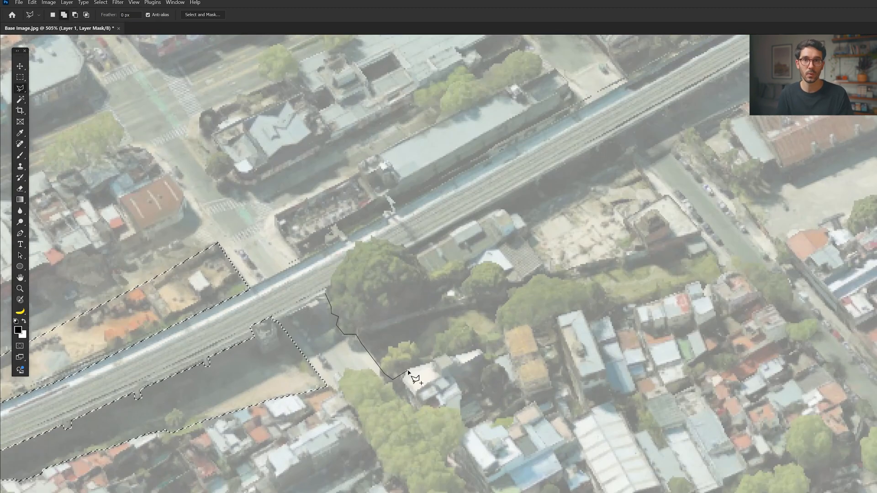
left_click_drag(411, 375, 705, 285)
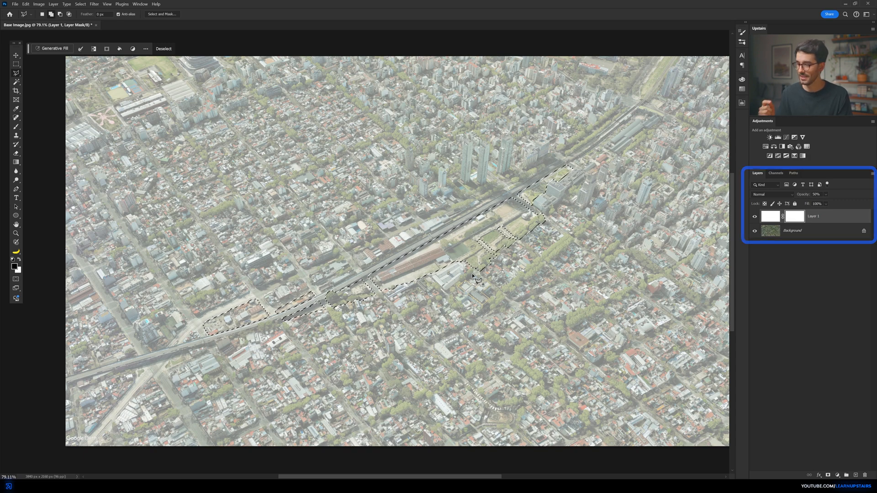
- Fill the selection on Layer 1's mask with black to reveal the rail parcels
key("Alt+Backspace")
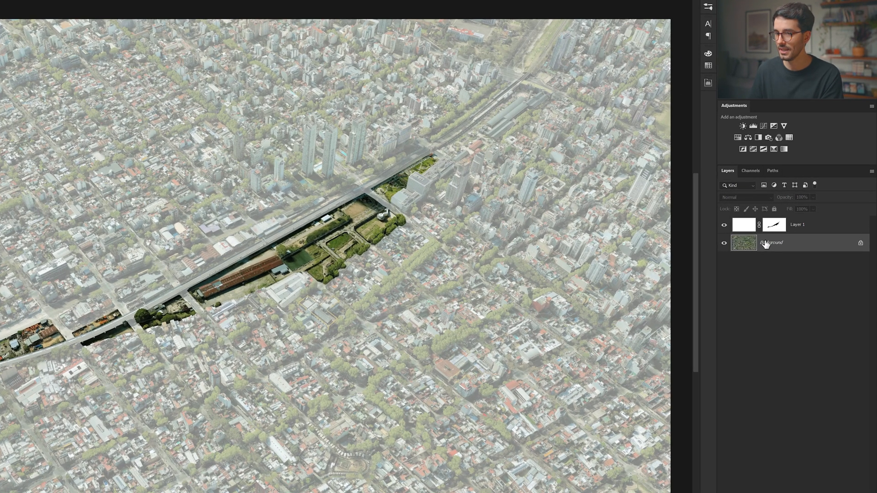
- Desaturate the city image, dim its highlights with Levels, and show the white wash
left_click(738, 137)
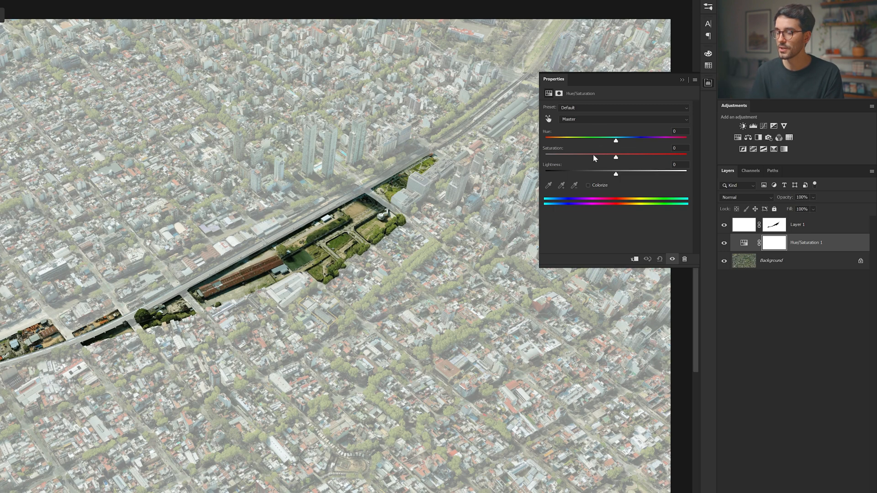
left_click_drag(615, 158, 573, 158)
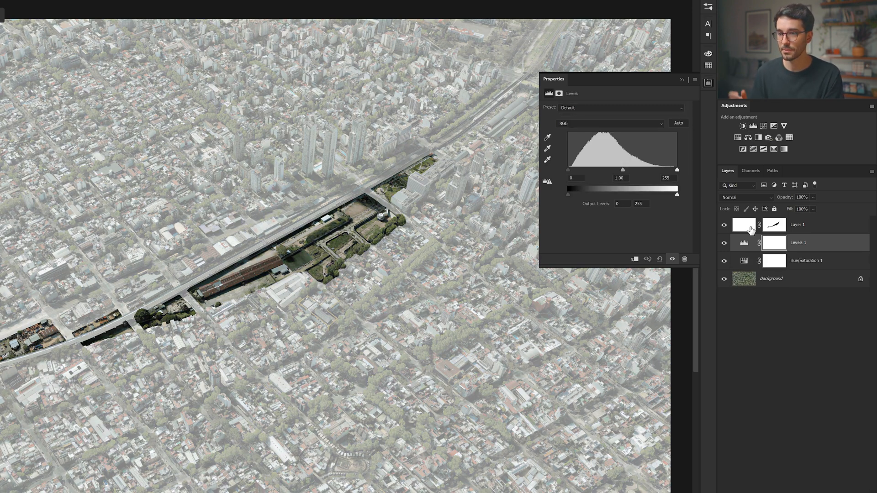
left_click_drag(676, 194, 666, 194)
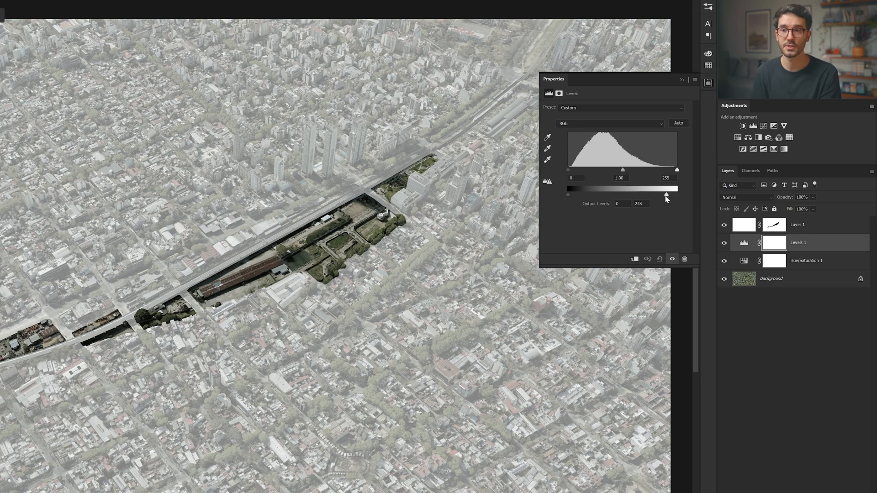
left_click_drag(666, 195, 661, 196)
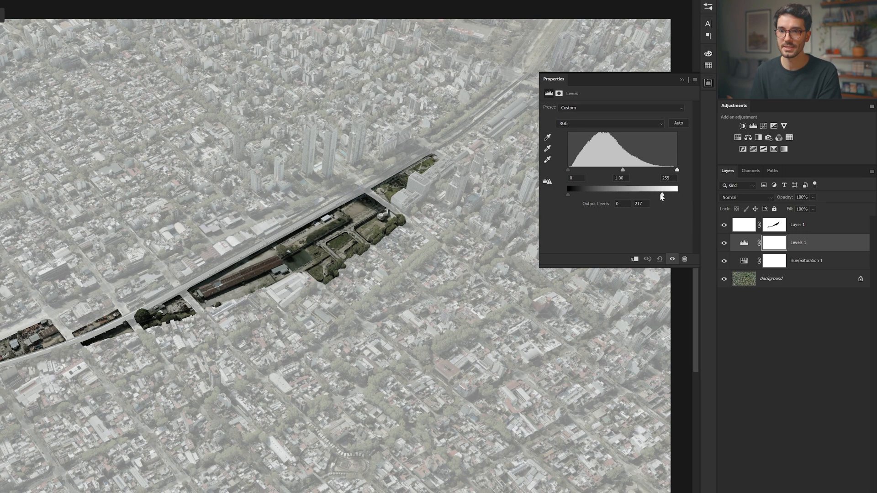
left_click_drag(567, 194, 574, 194)
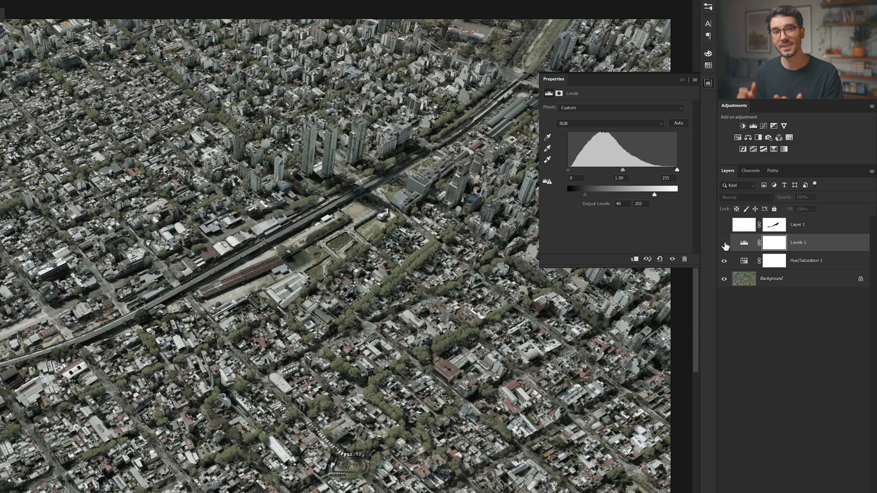
left_click(725, 245)
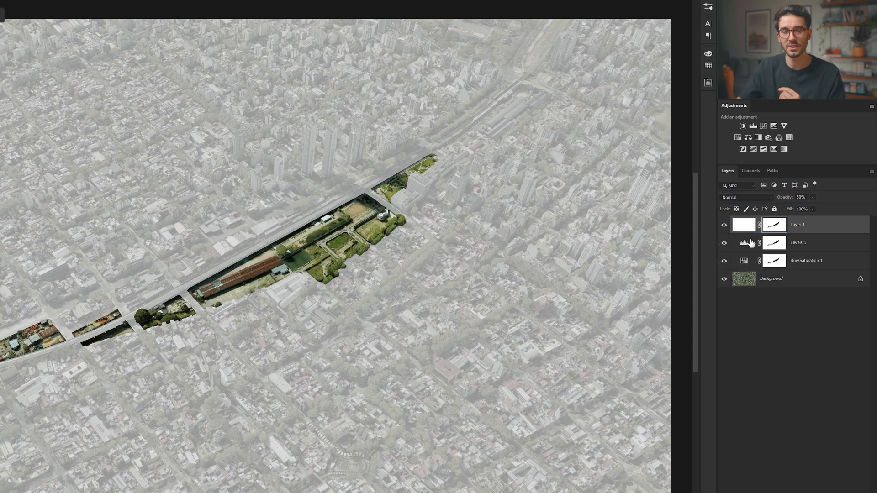
- Hide the white wash layer and fit the whole image on screen for comparison
left_click(724, 224)
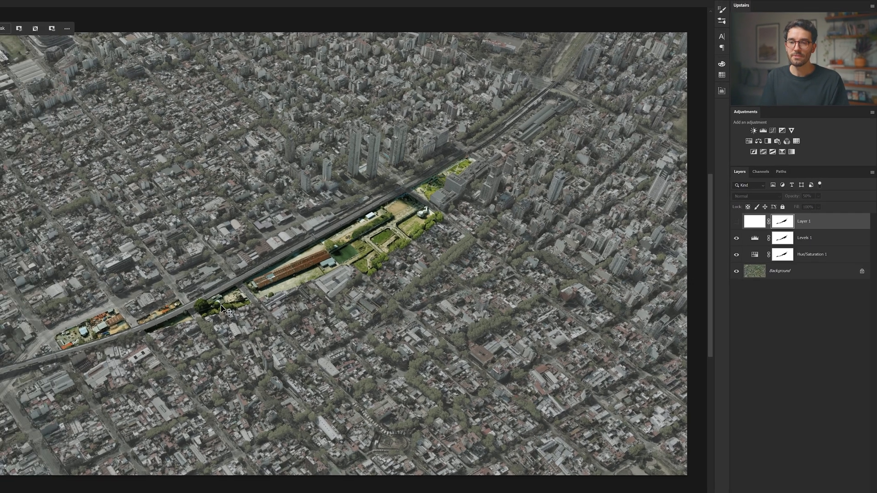
key("Tab")
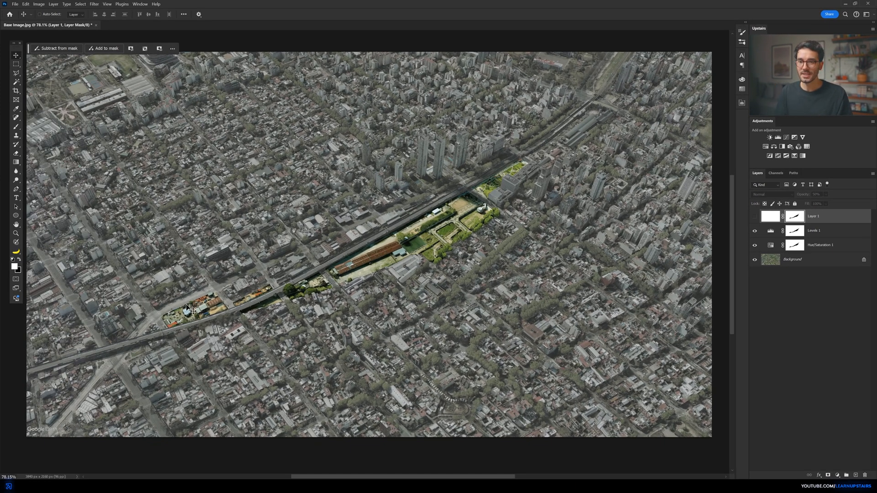
left_click(755, 217)
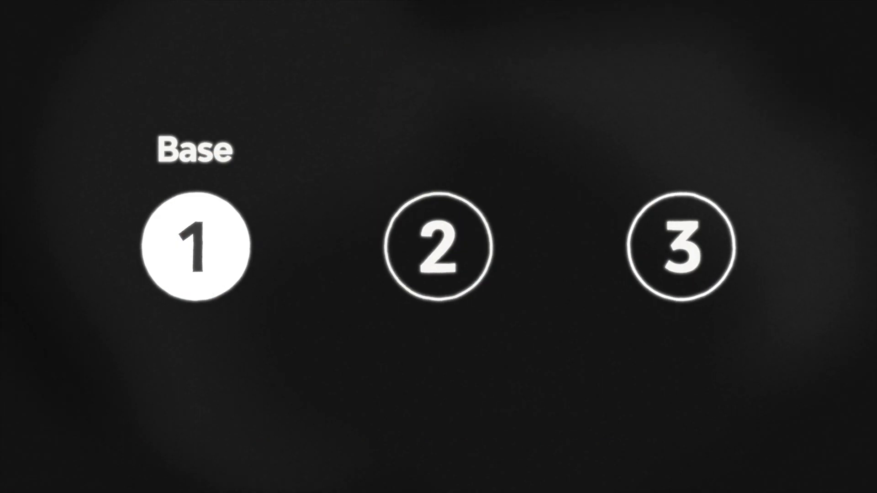
- Brush soft tan paint over the lot beside the elevated rail line
left_click(436, 246)
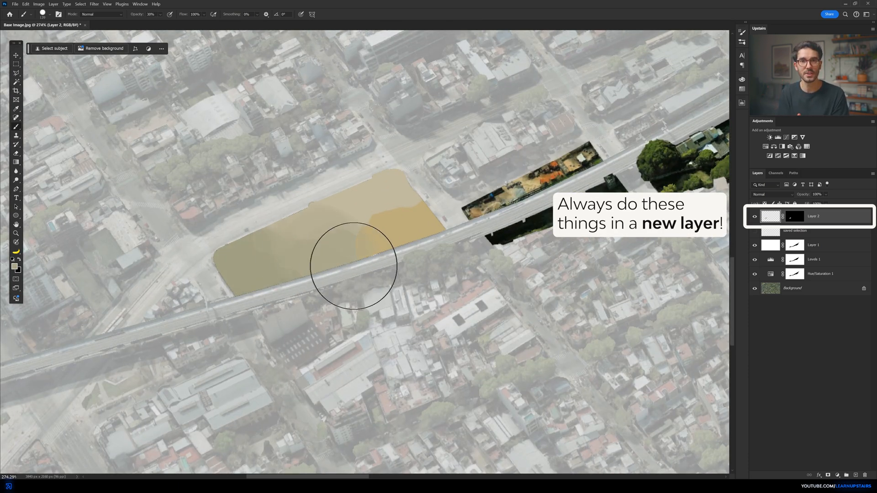
- Brush tan across the rest of the lot and along its road-side edge
left_click_drag(352, 266, 415, 258)
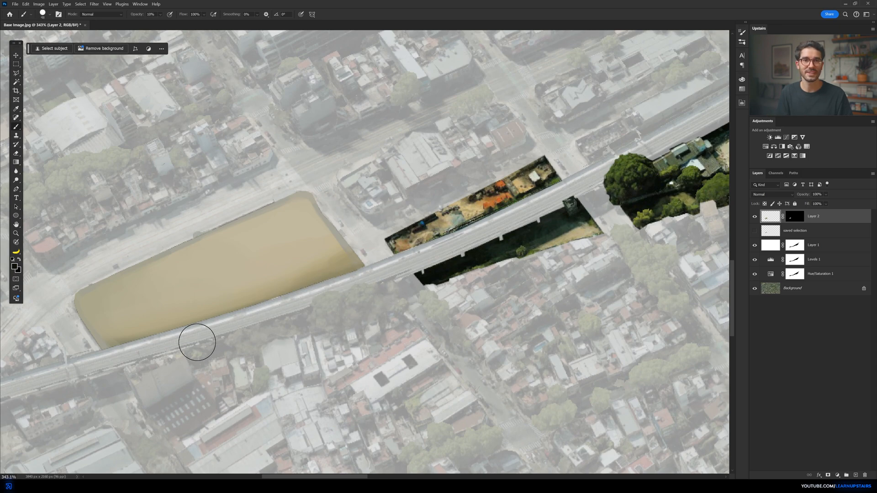
left_click_drag(196, 341, 310, 306)
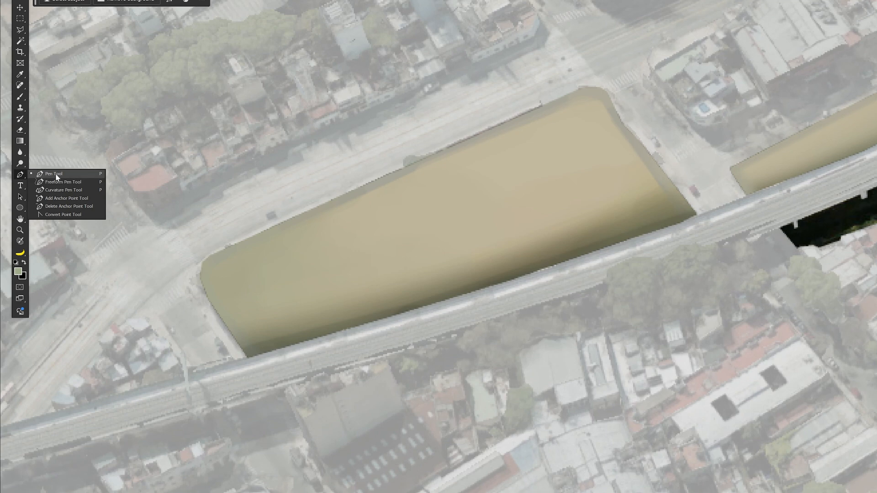
- Trace orange Pen outlines around the three parcels and change their blend modes
left_click(54, 174)
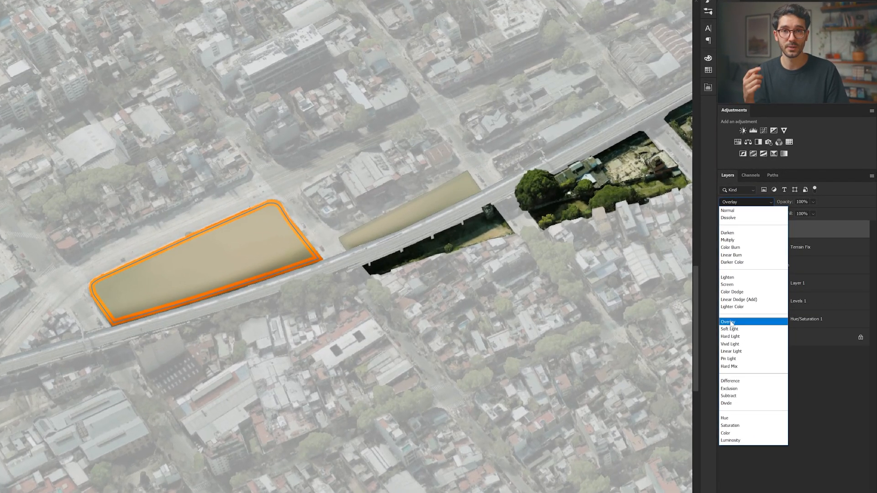
left_click(728, 321)
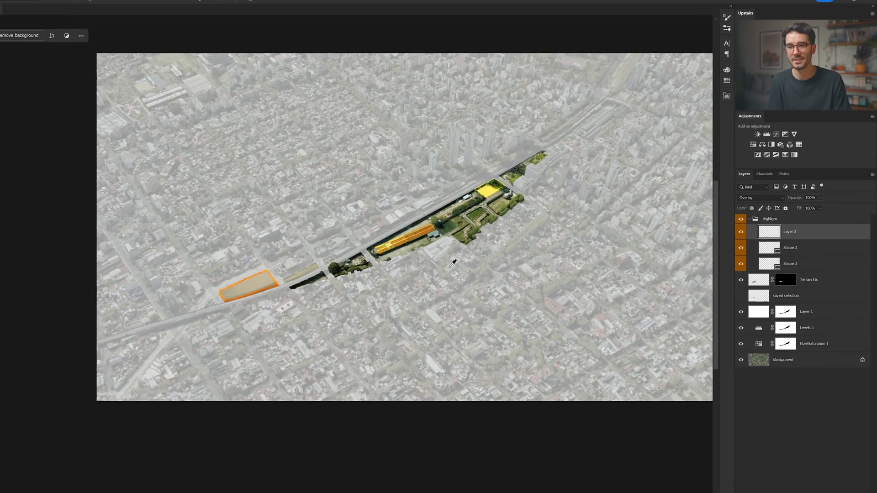
left_click(771, 194)
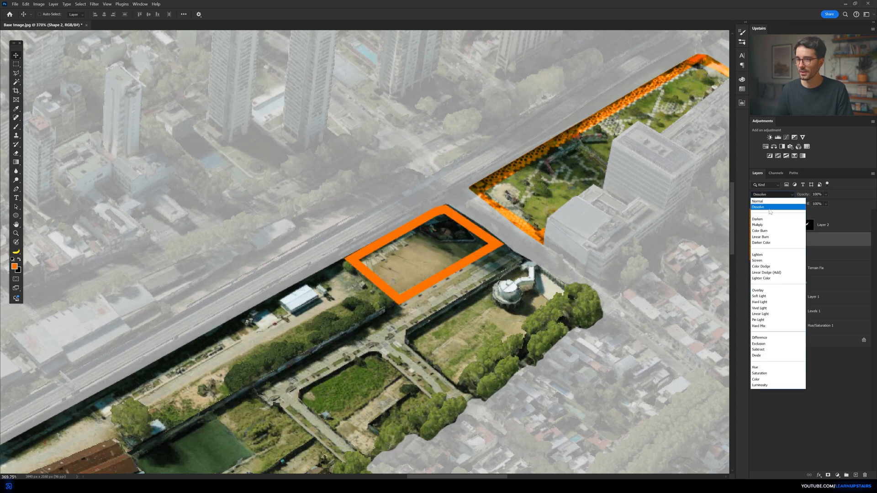
left_click(758, 201)
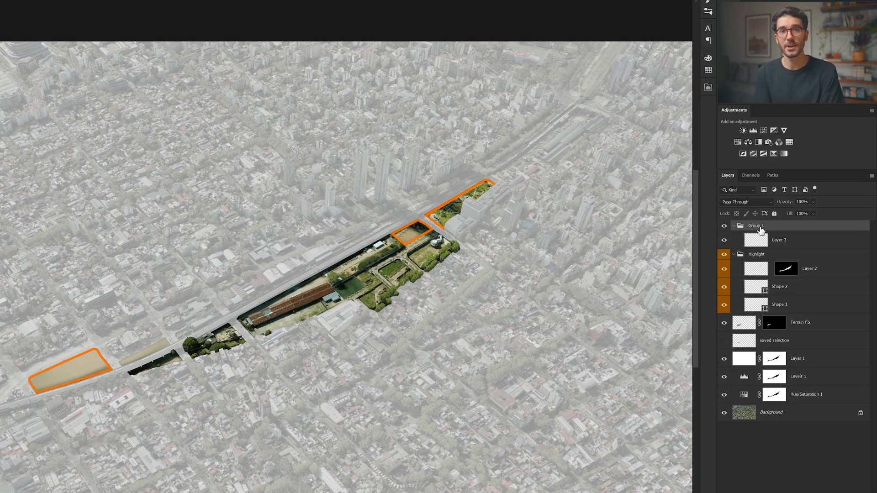
- Name the callout group, stack the white circle on the line, and select the title text
left_click(779, 240)
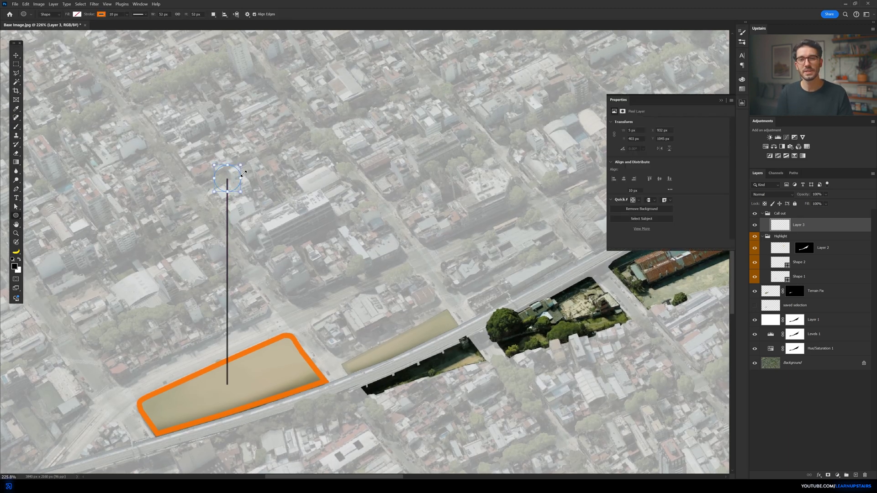
left_click(632, 172)
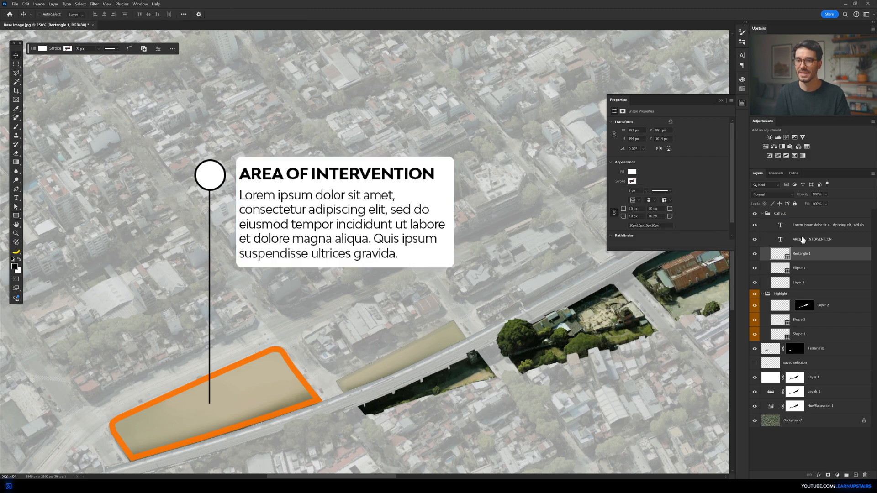
left_click(828, 225)
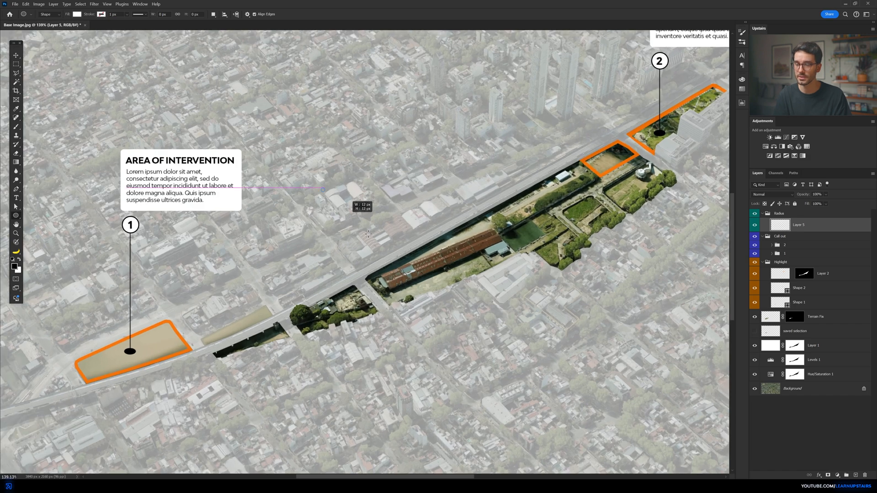
- Draw a small circle over the middle of the site and transform it
left_click_drag(322, 189, 455, 323)
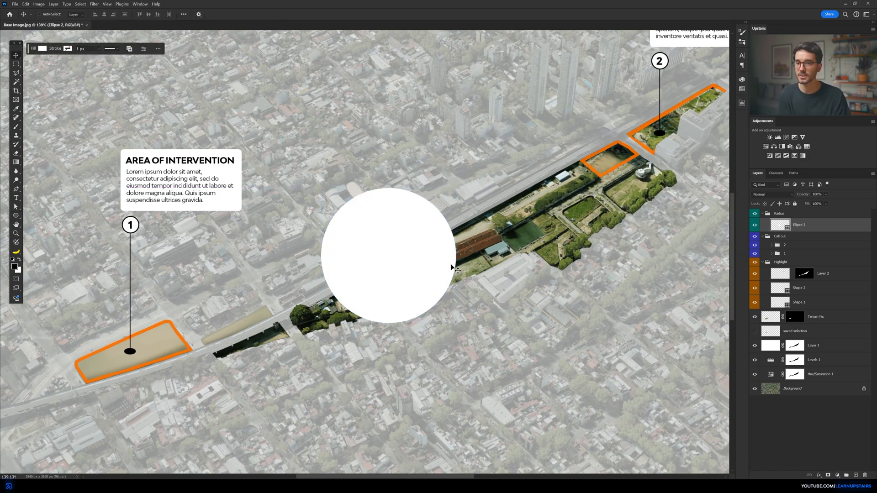
key("ctrl+t")
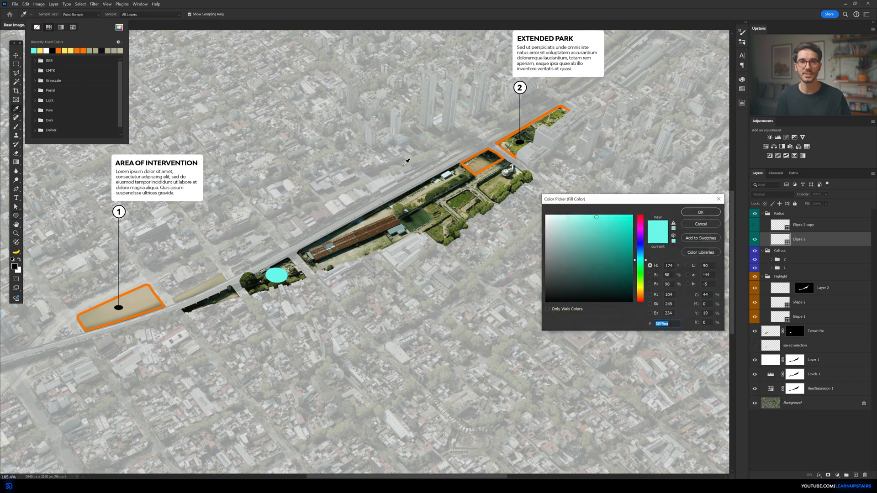
- Confirm the fill colour, commit the enlarged ring copy, and adjust its stroke width
left_click(700, 212)
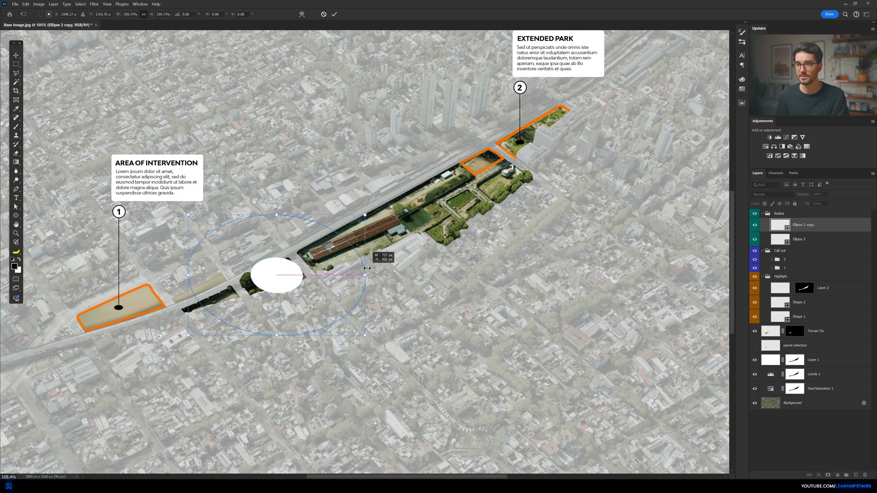
left_click(115, 21)
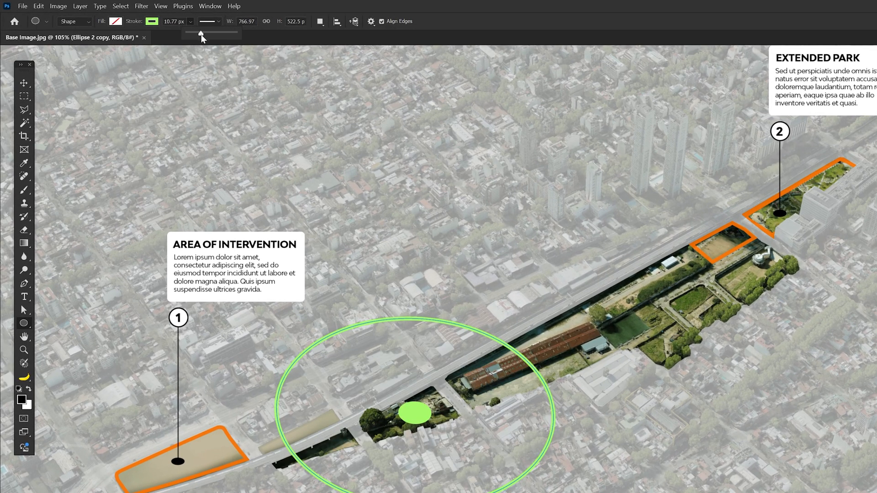
left_click(208, 22)
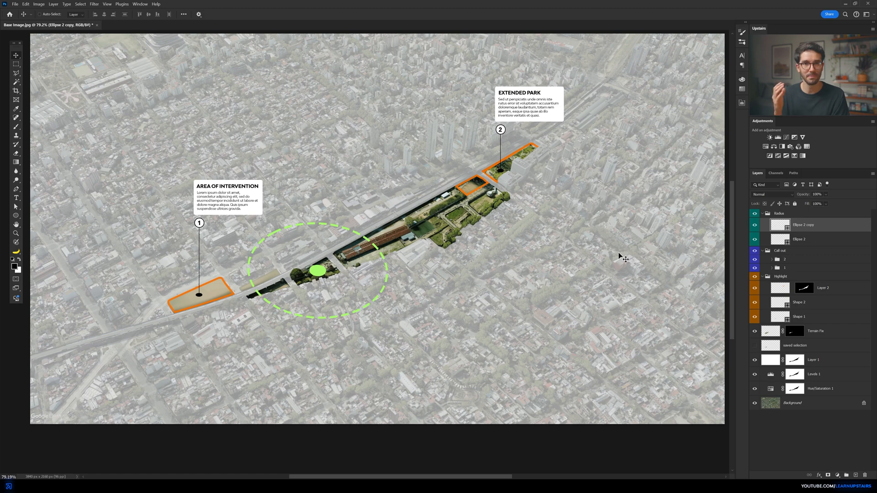
- Duplicate the dashed green ring and enlarge the copy into a wide outer radius
key("ctrl+j")
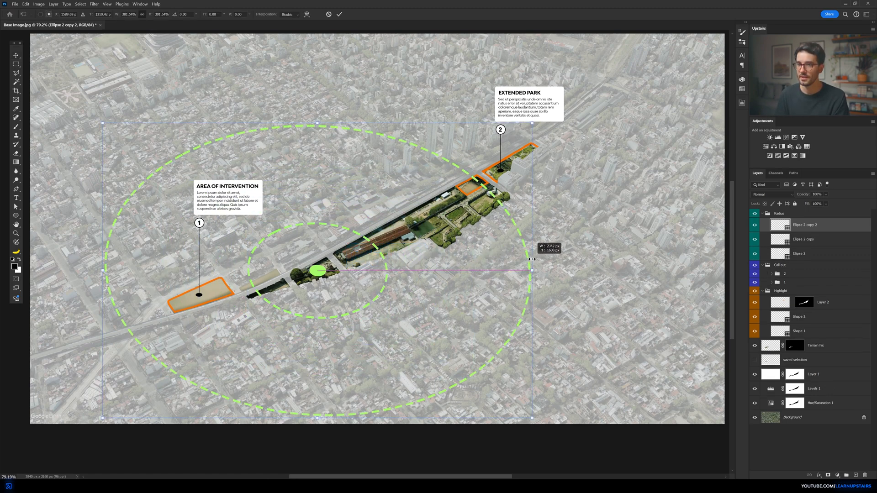
left_click_drag(531, 259, 536, 263)
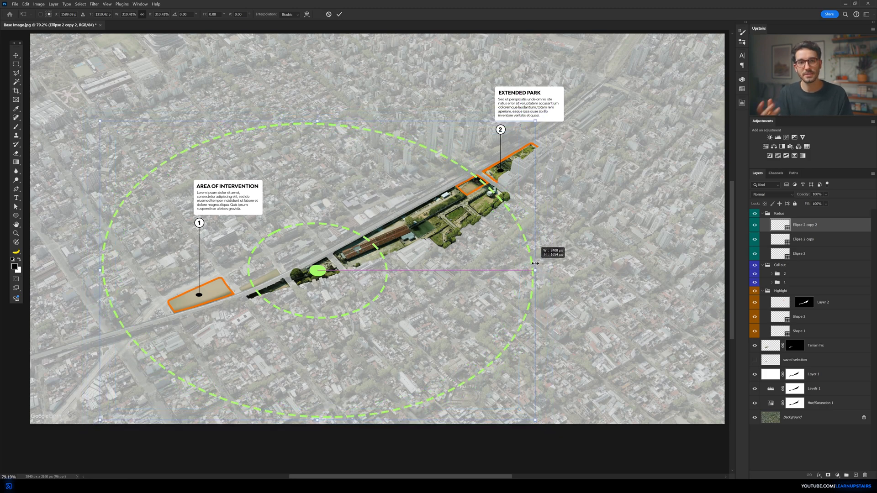
left_click_drag(536, 269, 511, 267)
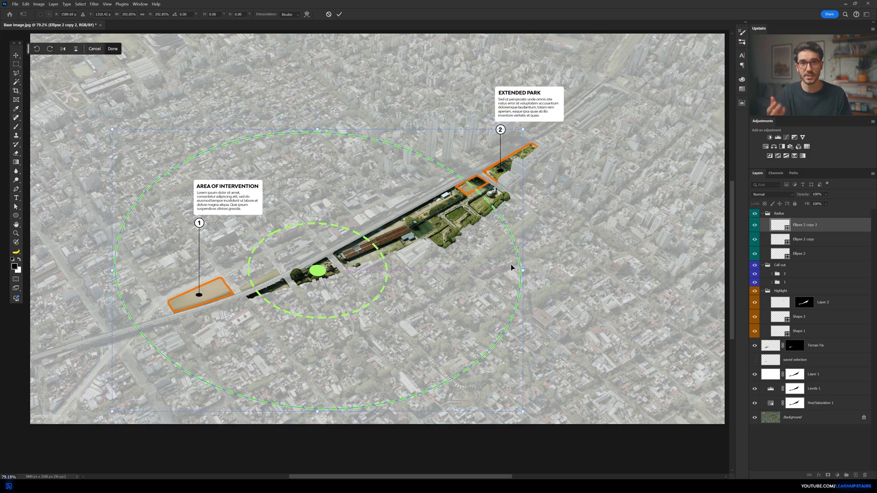
left_click(112, 49)
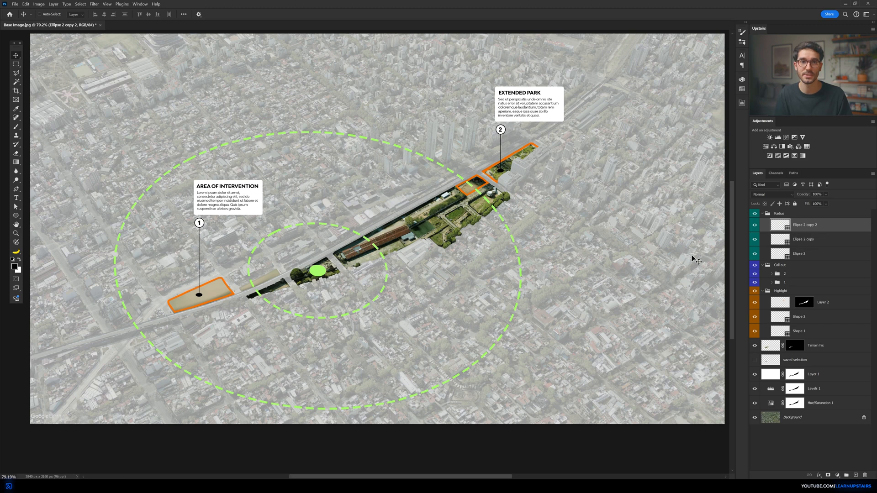
- Select the middle and innermost rings to thin their outlines
left_click(805, 239)
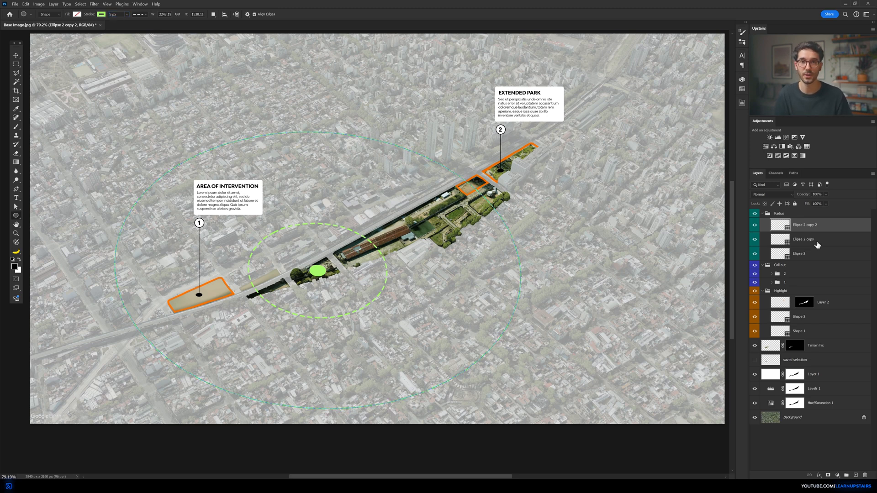
left_click(805, 240)
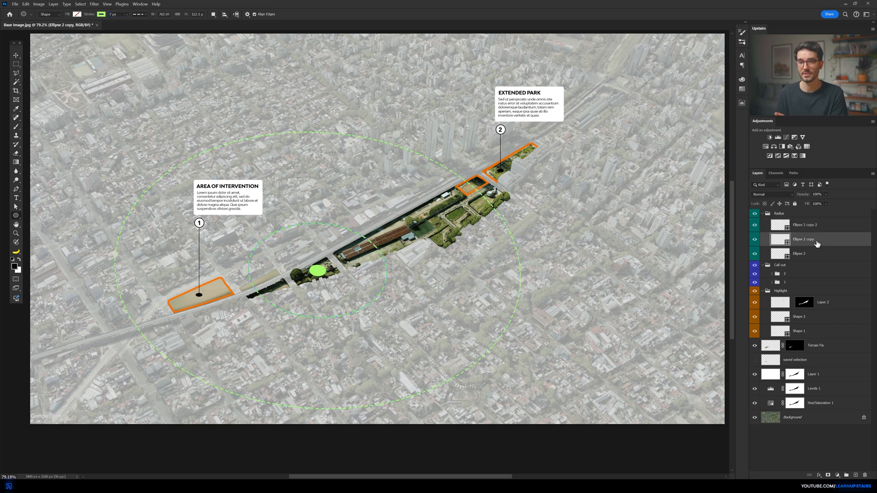
left_click(799, 253)
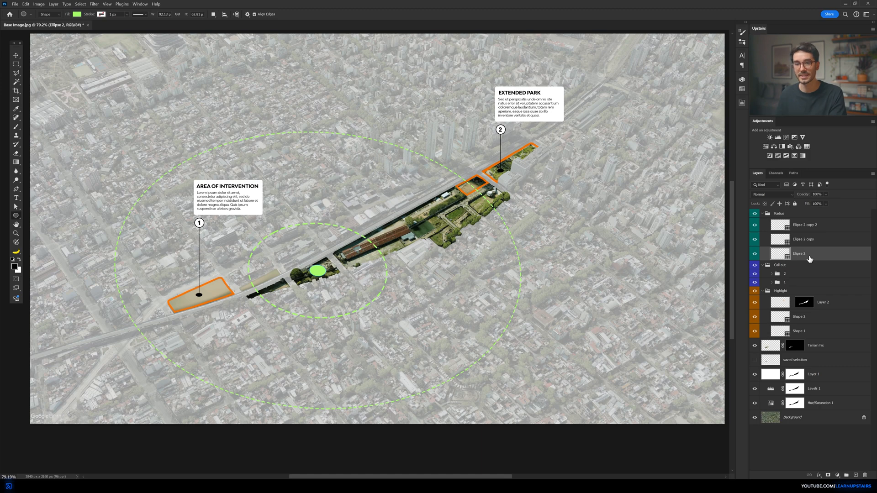
mouse_move(806, 251)
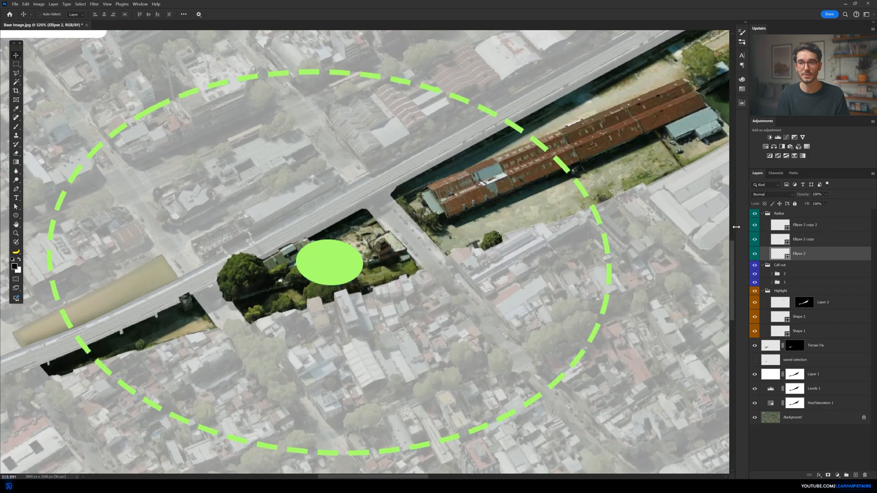
- Select a Radius group layer while adding the 300m and 800m radius lines
left_click(771, 194)
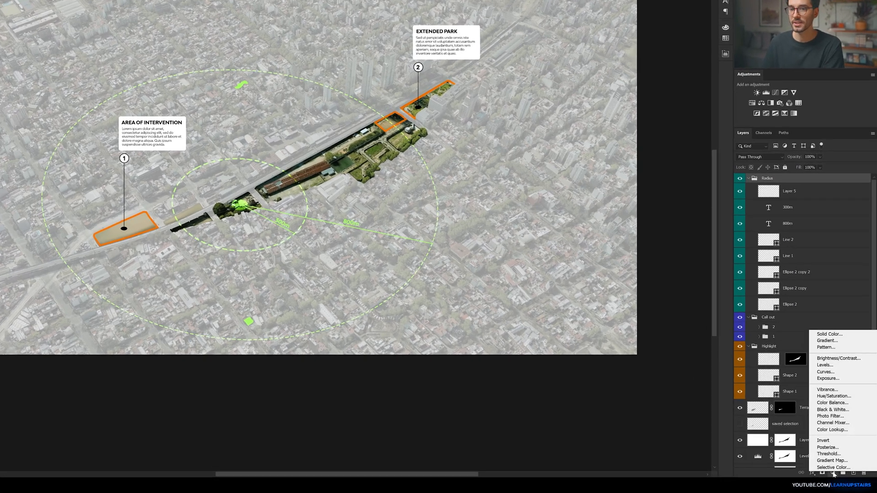
- Add a #b4ff00 lime-green Solid Color fill clipped to the Radius group
left_click(828, 334)
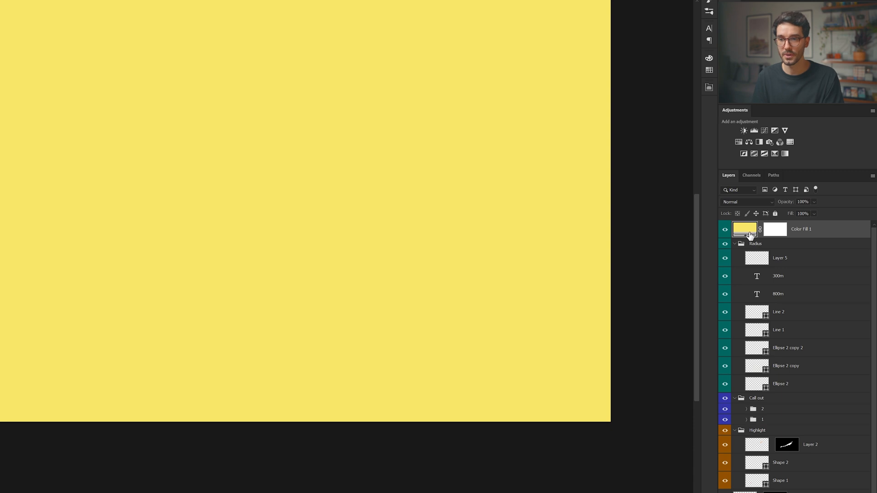
key("ctrl+alt")
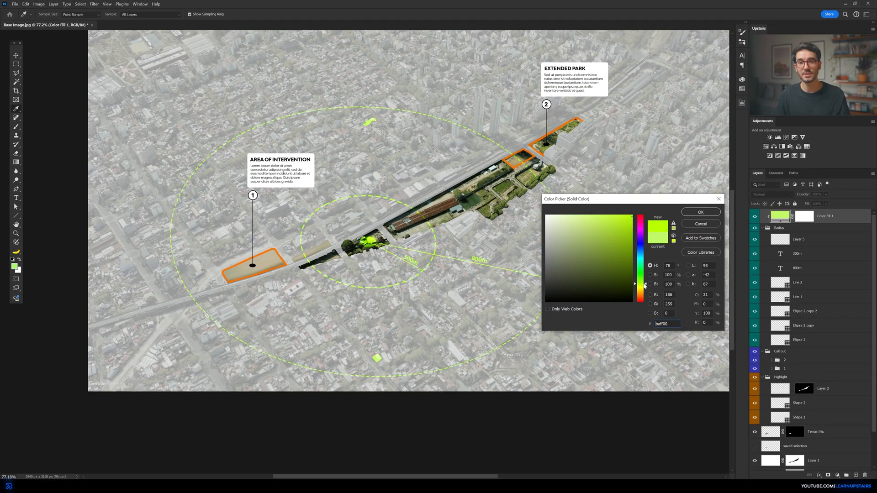
left_click(700, 212)
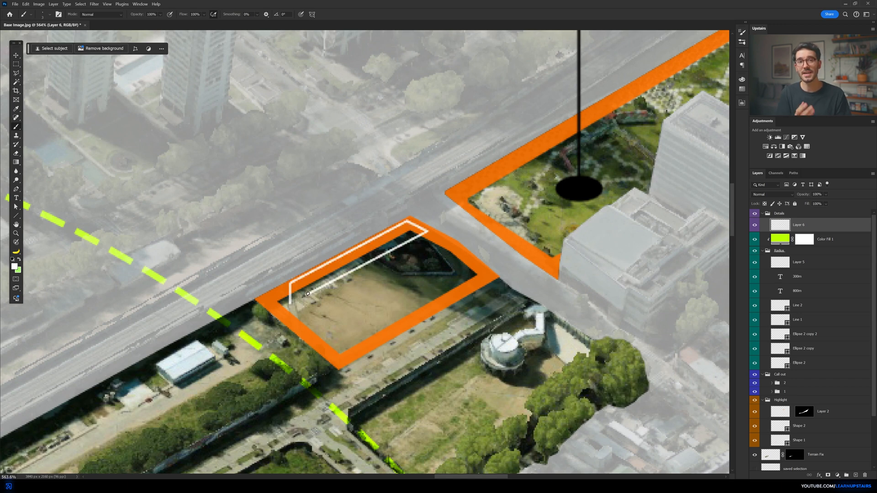
- Paint a white outline stroke along the highlighted plot
left_click_drag(311, 294, 290, 301)
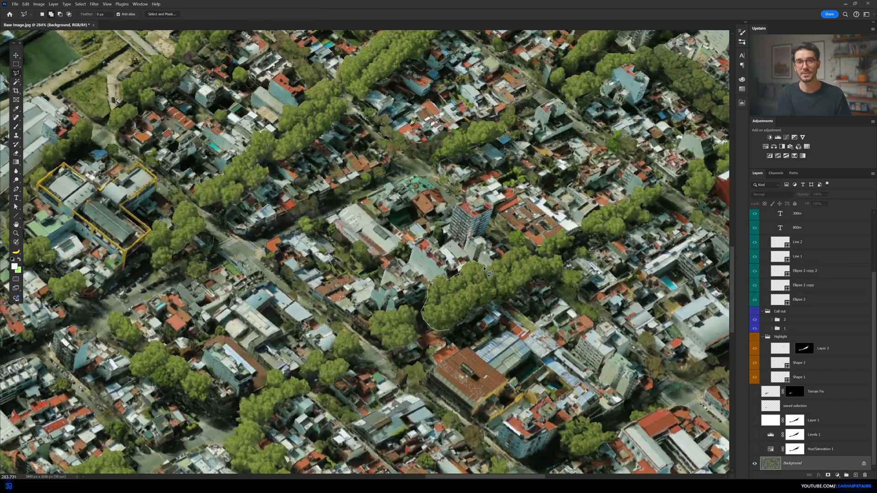
- Copy the current white detail content with Ctrl+C
key("ctrl+c")
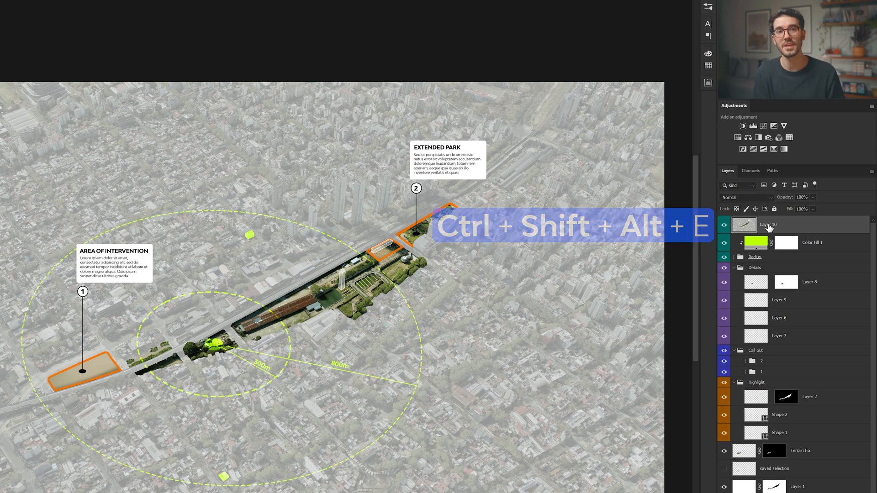
- Stamp visible layers into a merged copy, convert it to a smart object, and apply Iris Blur
key("ctrl+shift+alt+e")
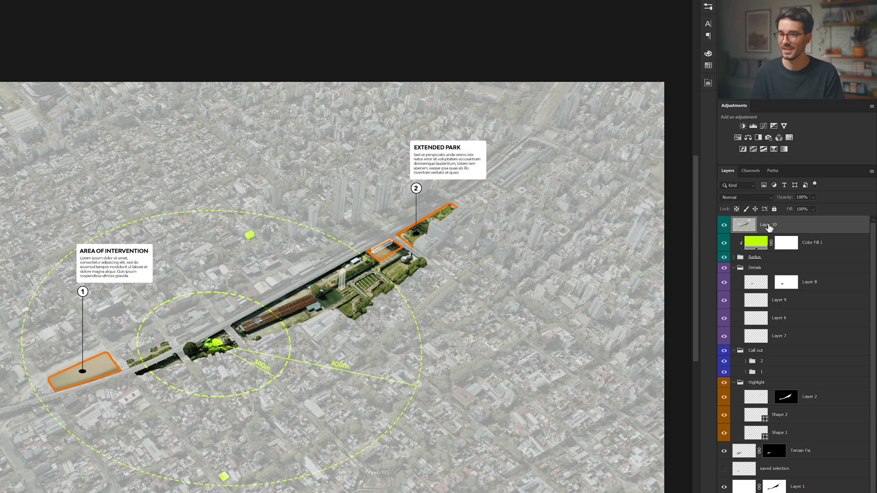
right_click(769, 224)
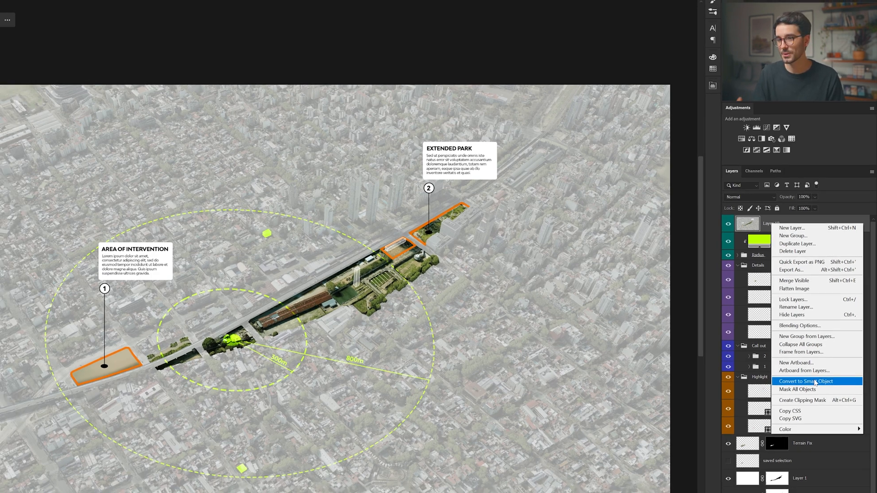
left_click(807, 381)
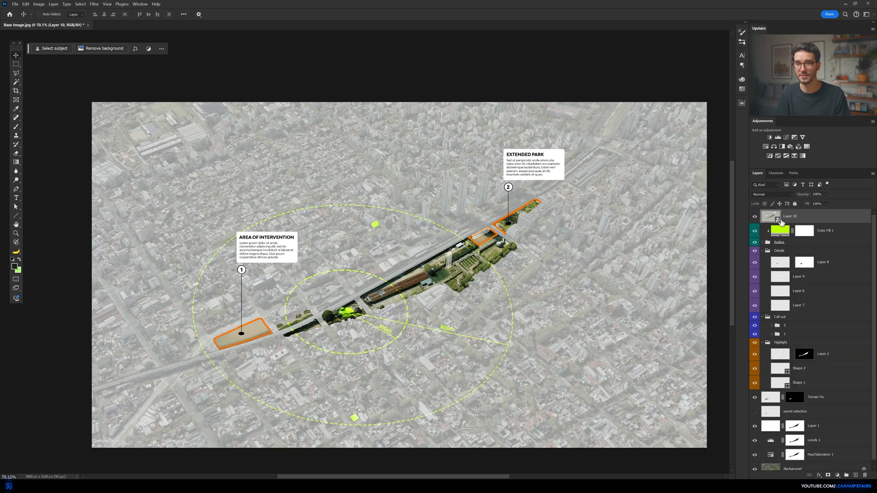
left_click(117, 4)
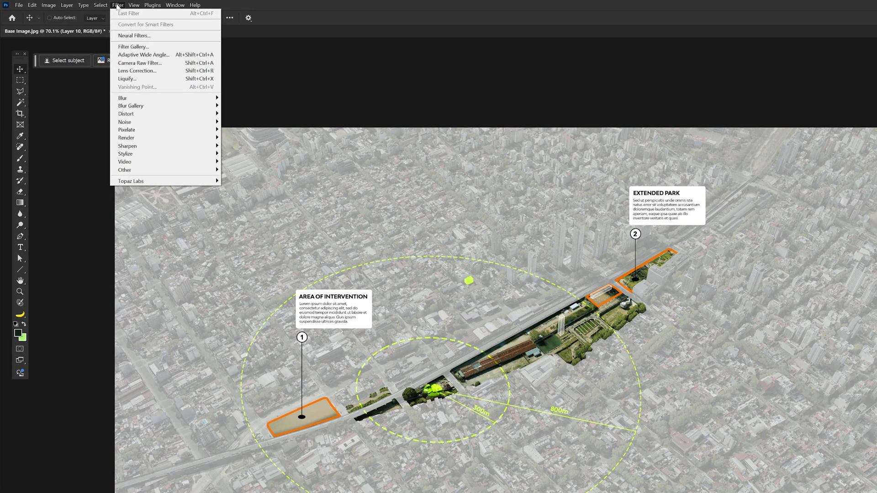
mouse_move(133, 47)
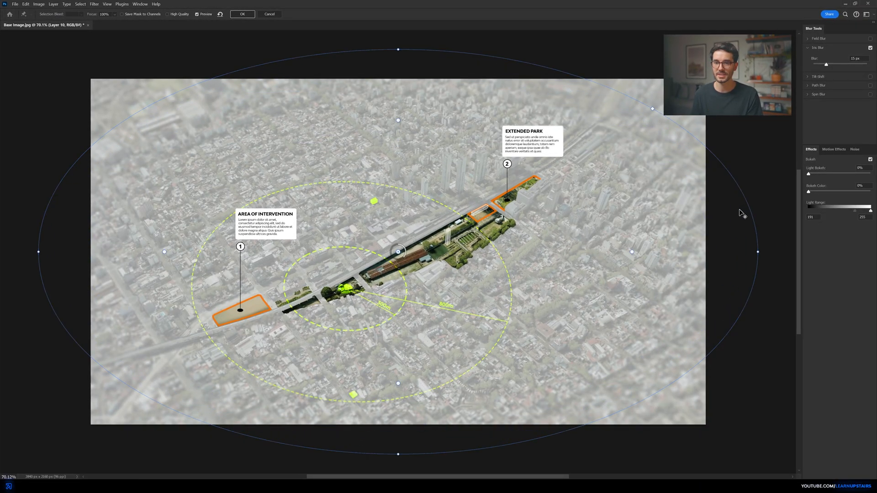
left_click(242, 14)
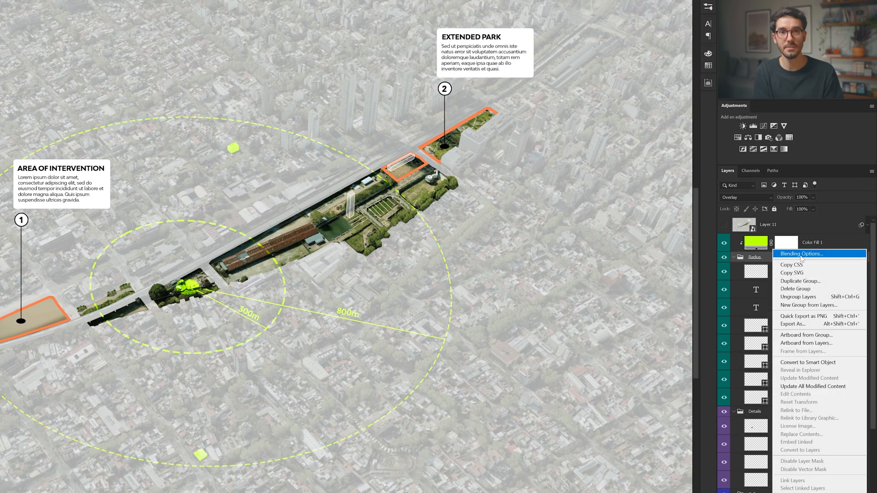
- Enable an Overlay drop shadow on the Radius group
left_click(801, 254)
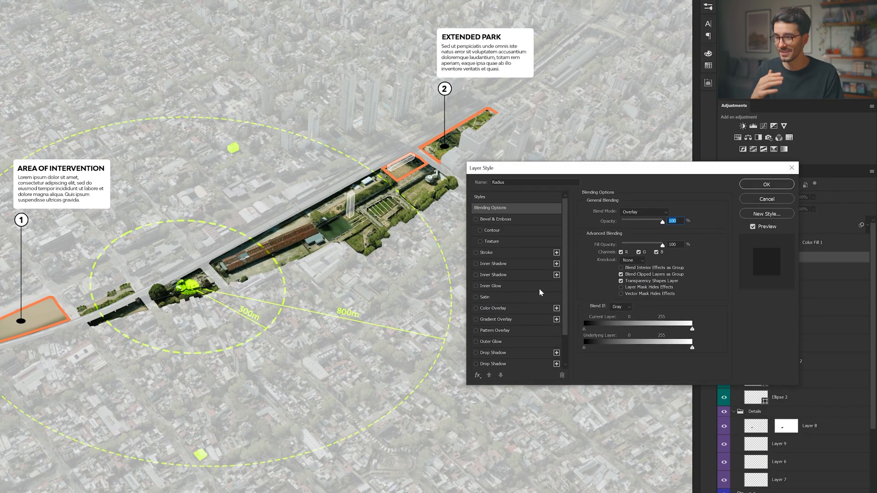
left_click(493, 352)
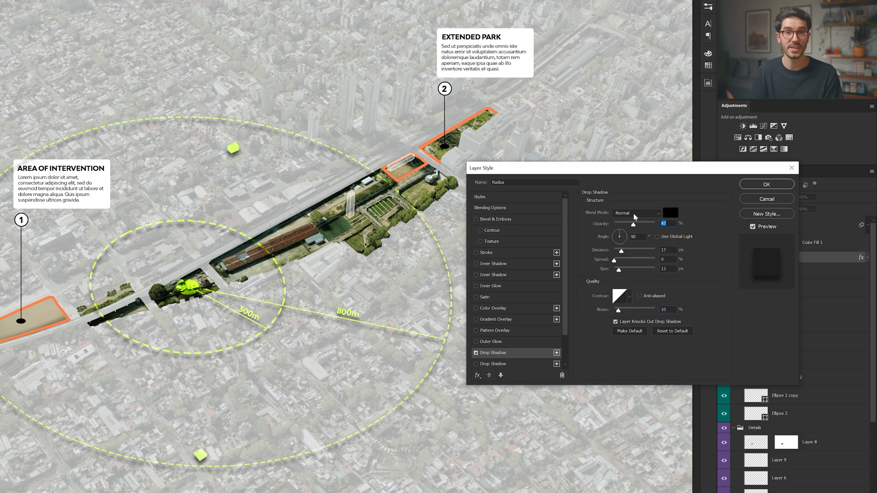
left_click(636, 213)
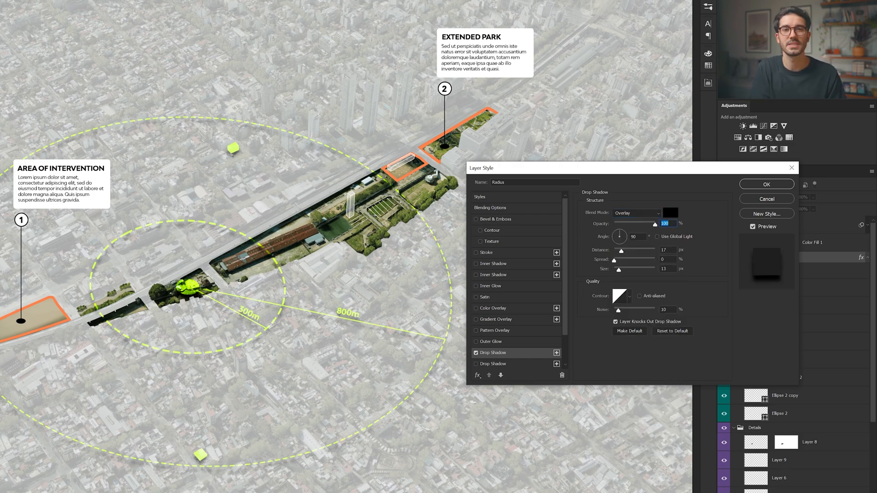
left_click(765, 184)
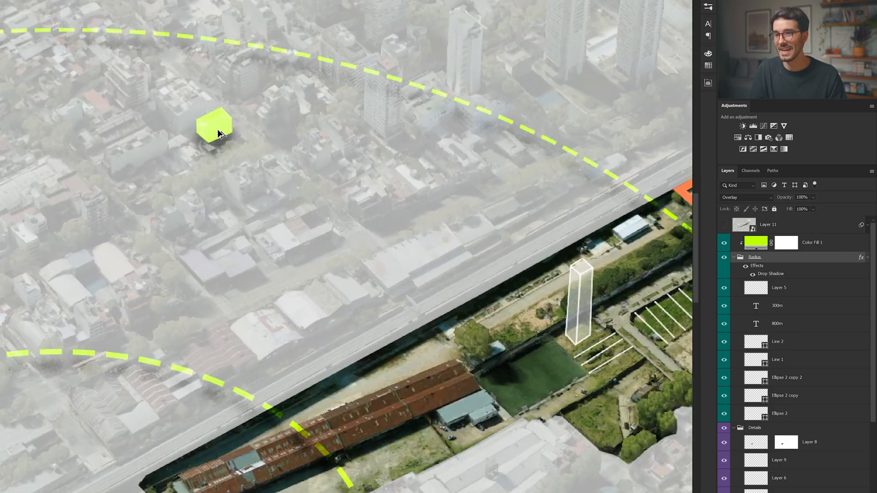